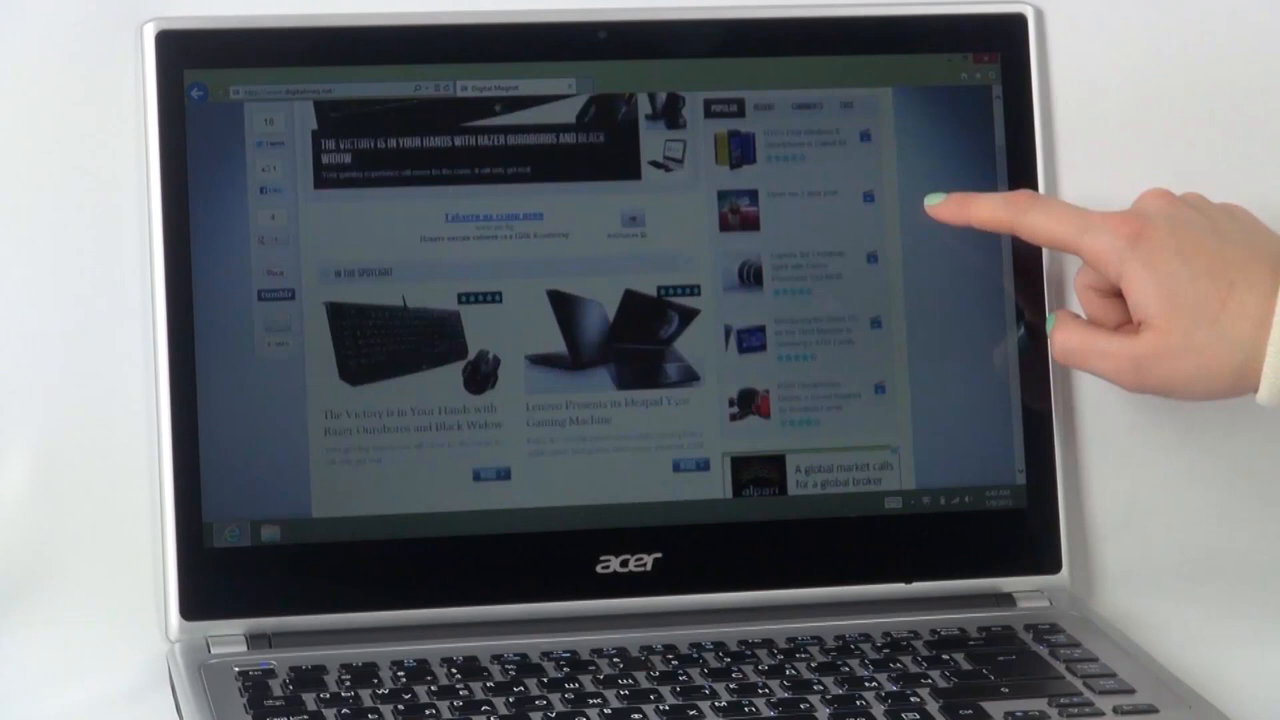
pyautogui.scroll(-3)
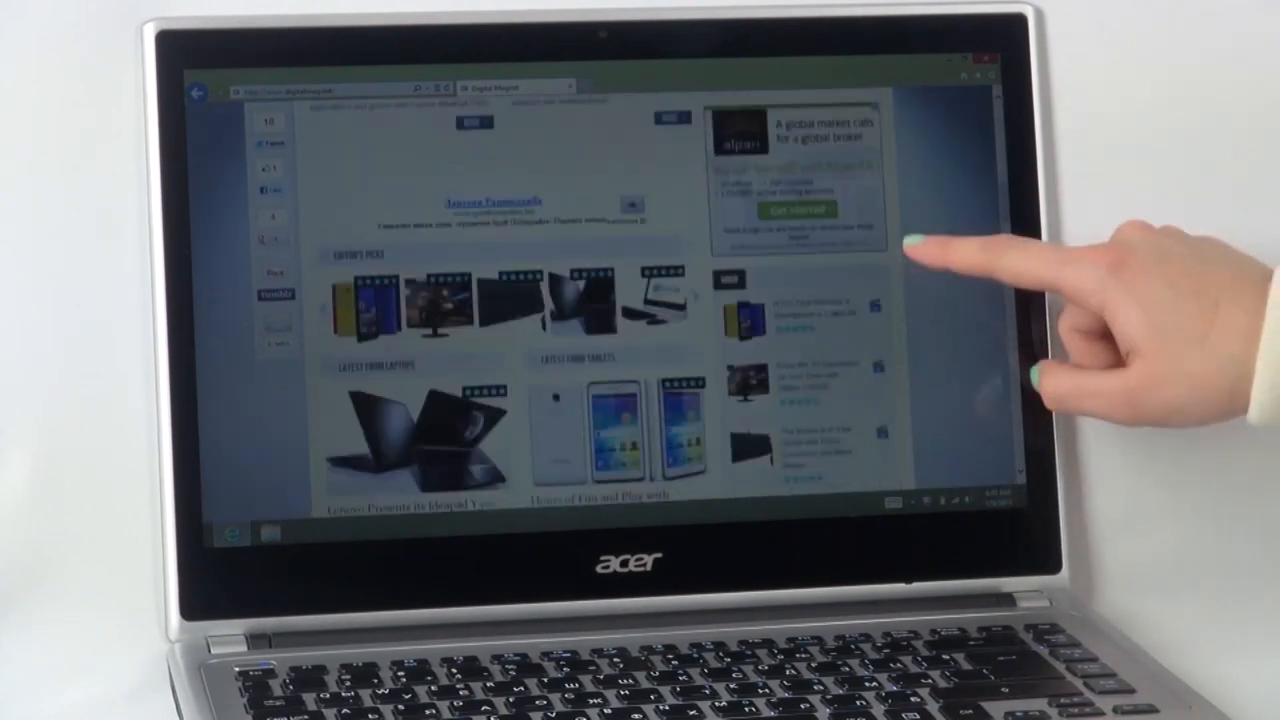
pyautogui.scroll(-3)
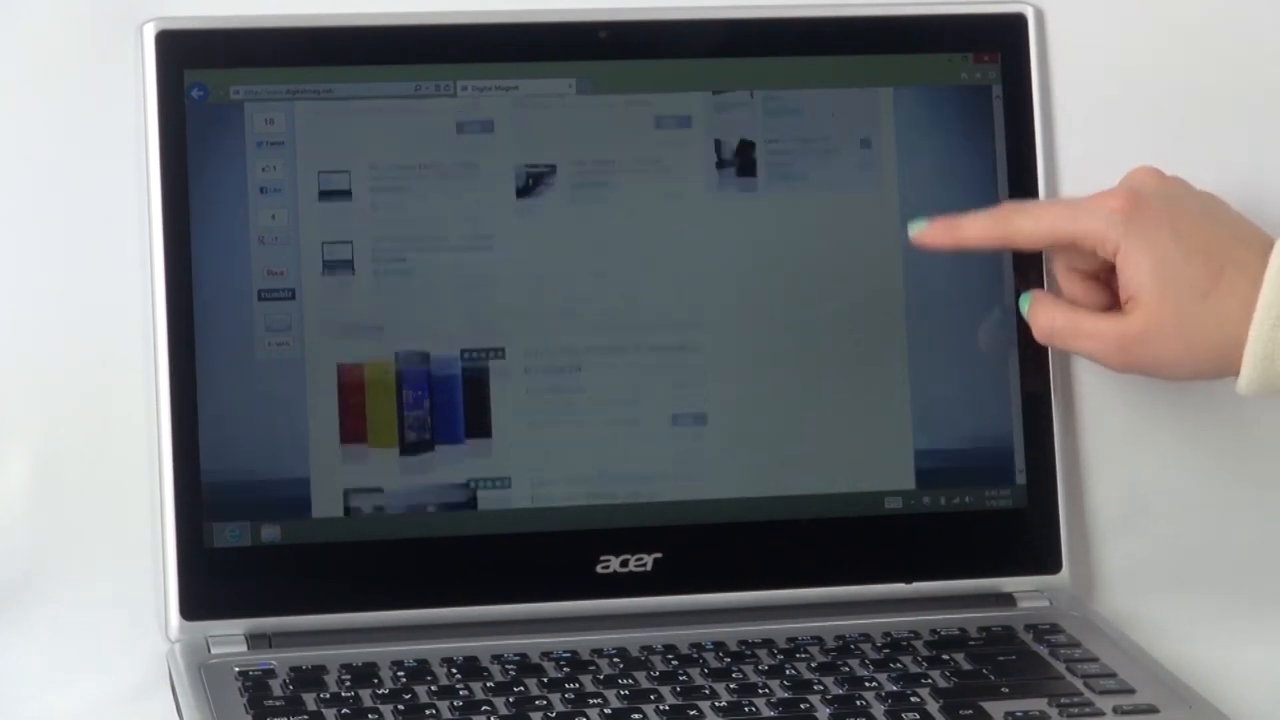
pyautogui.scroll(-3)
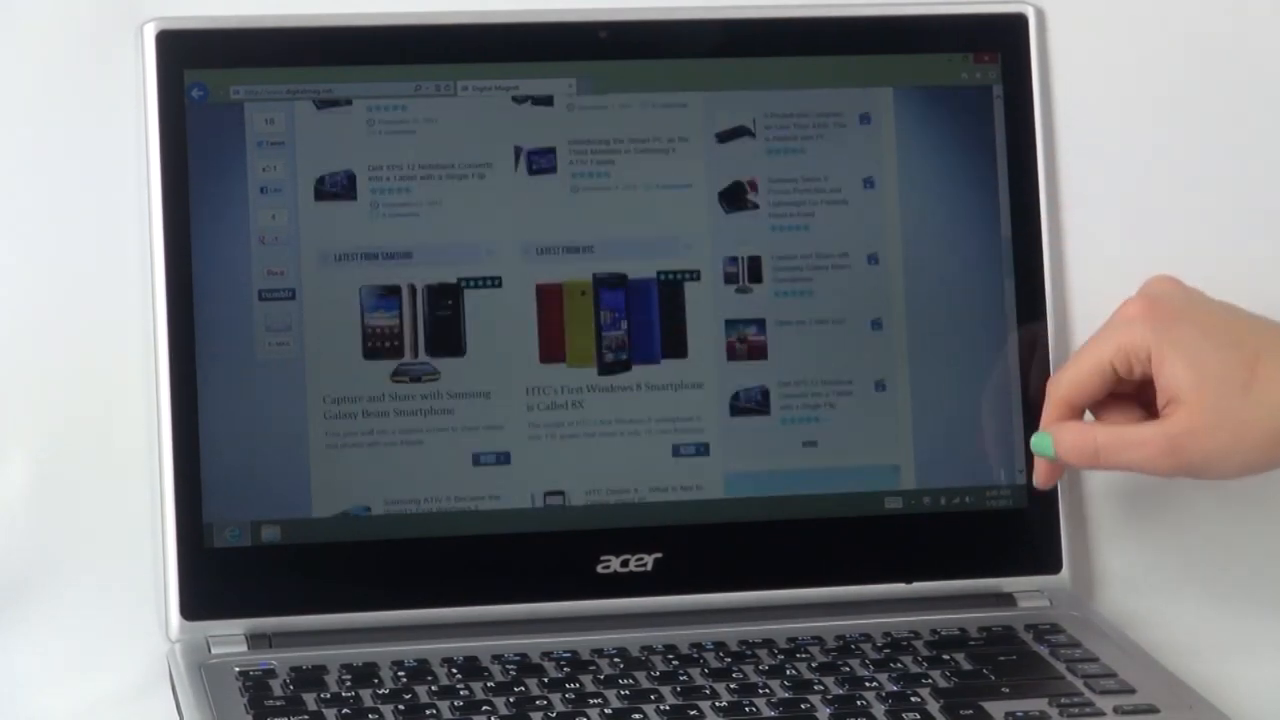